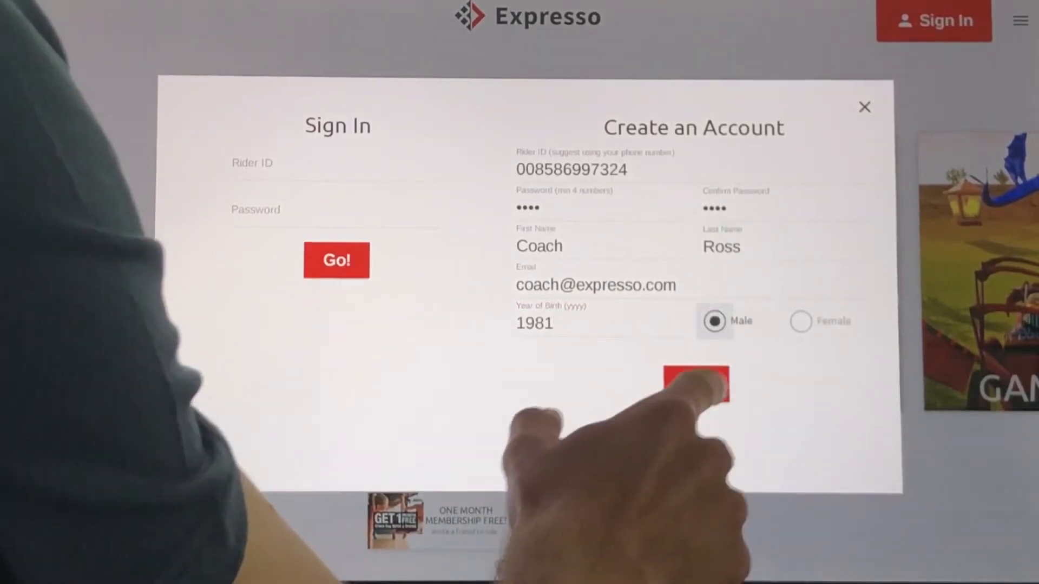
# Submit the new rider account, enter the Demo Rally for the Y and show its team standings.
pyautogui.click(695, 385)
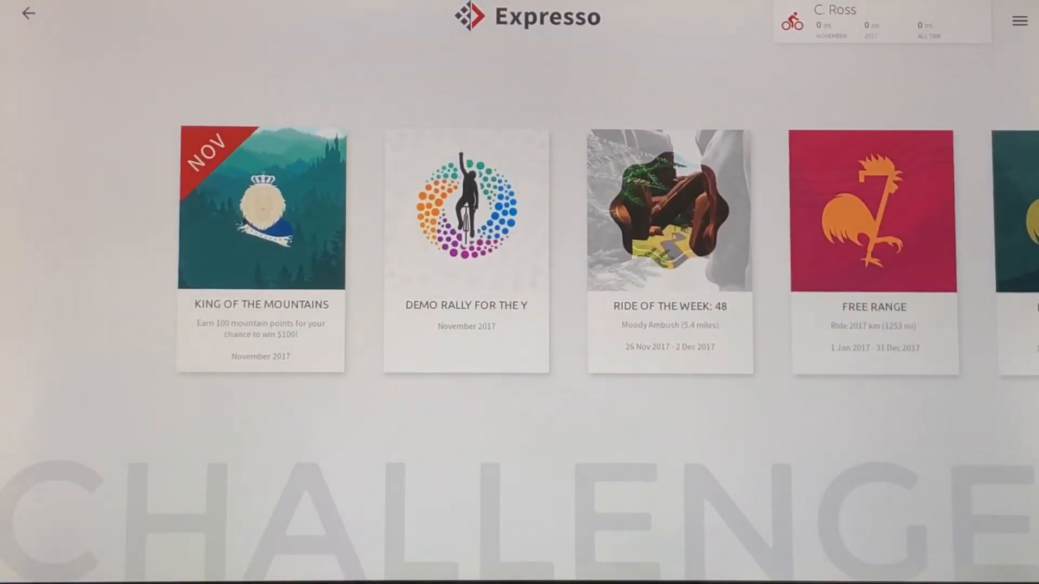
pyautogui.click(465, 211)
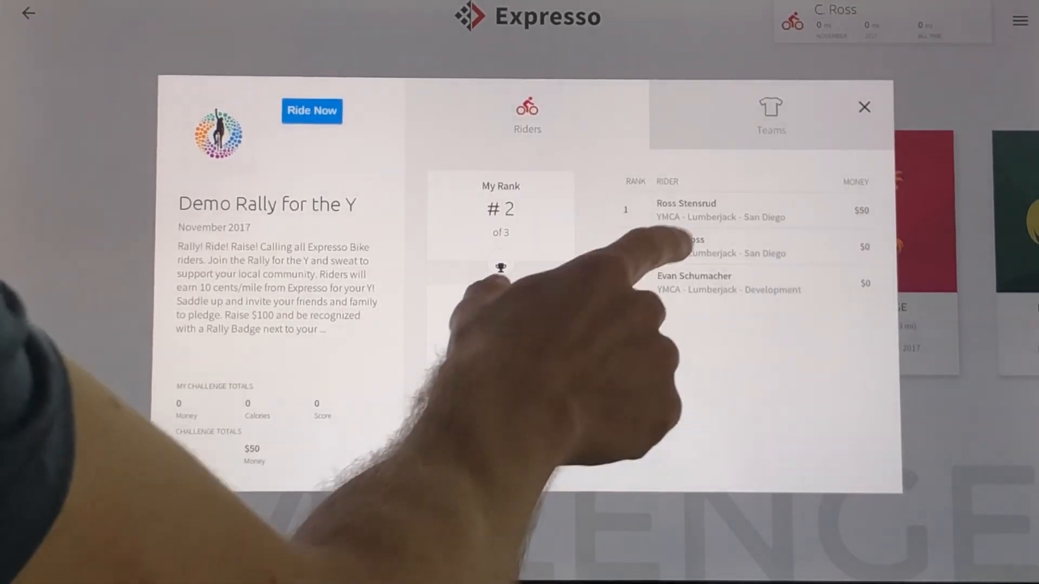
pyautogui.click(770, 112)
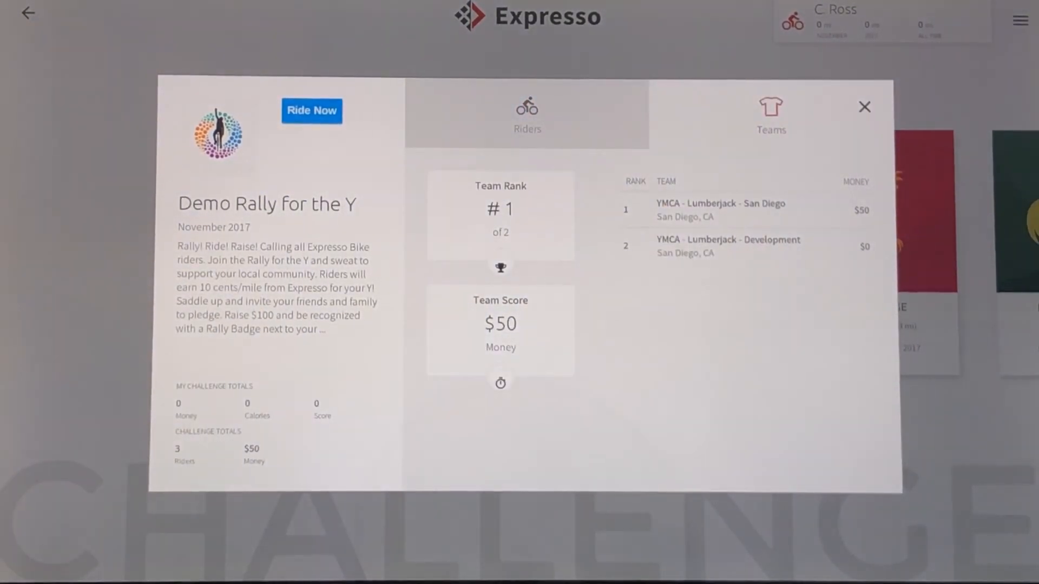
pyautogui.click(863, 107)
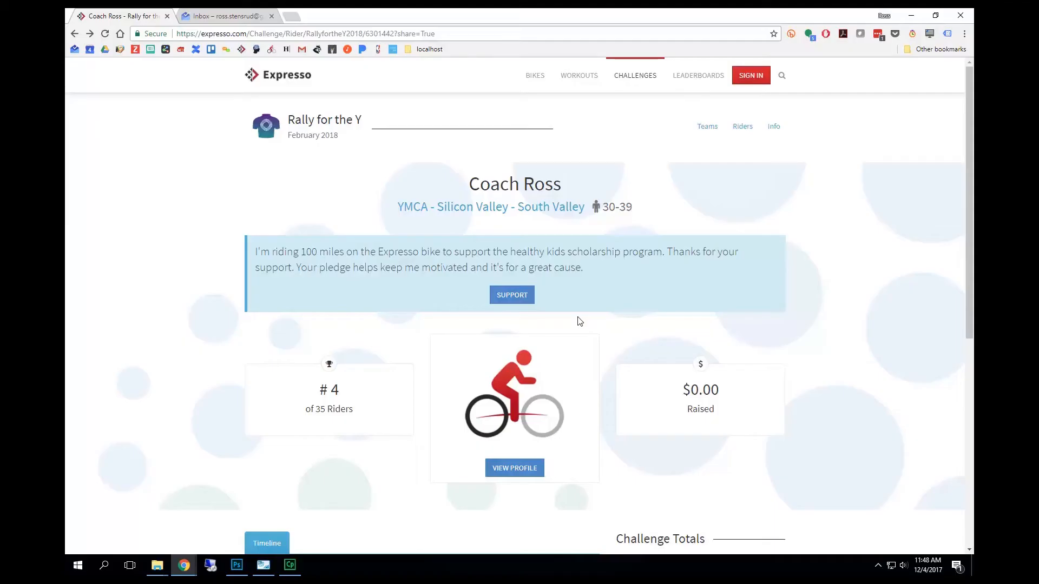
pyautogui.moveTo(630, 327)
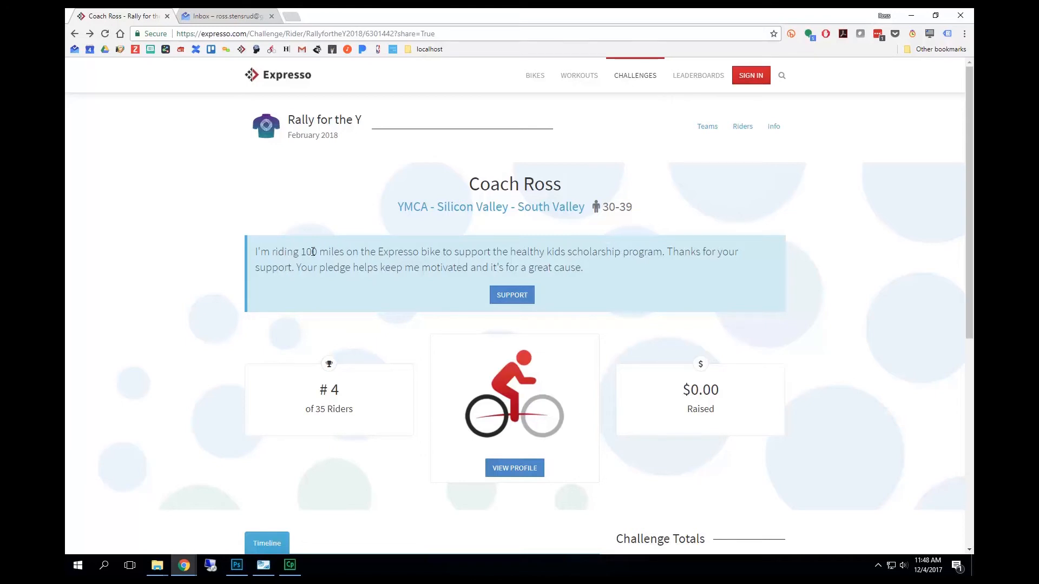
pyautogui.moveTo(511, 294)
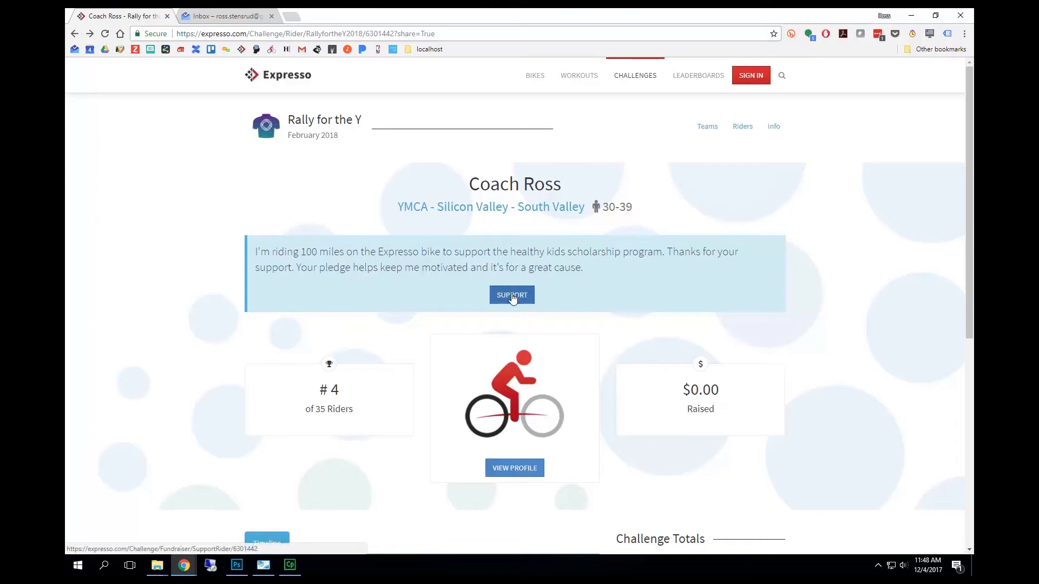
# Start the pledge flow from the Support button on Coach Ross's Rally for the Y page.
pyautogui.click(510, 295)
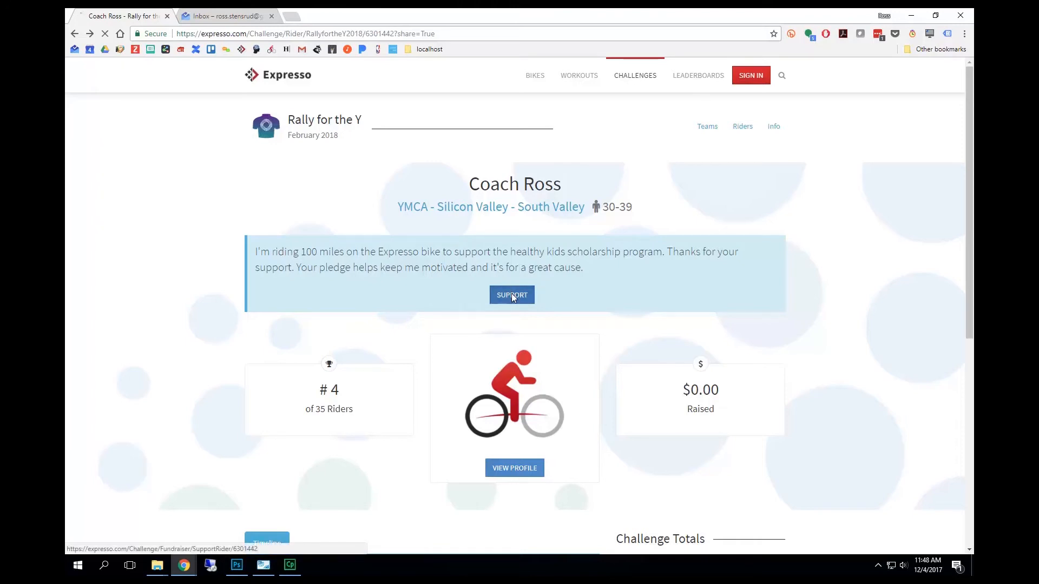
pyautogui.click(510, 294)
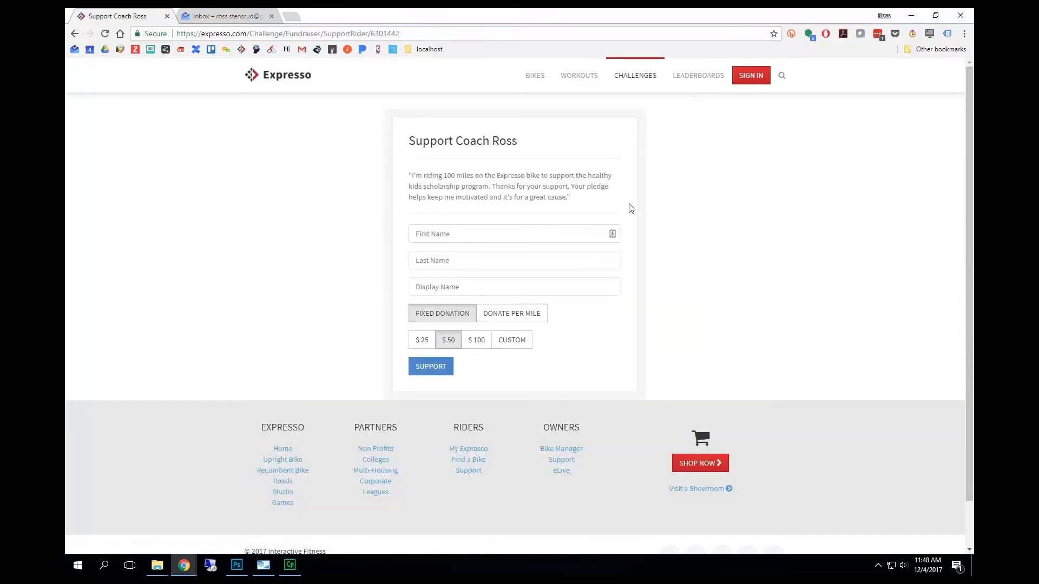
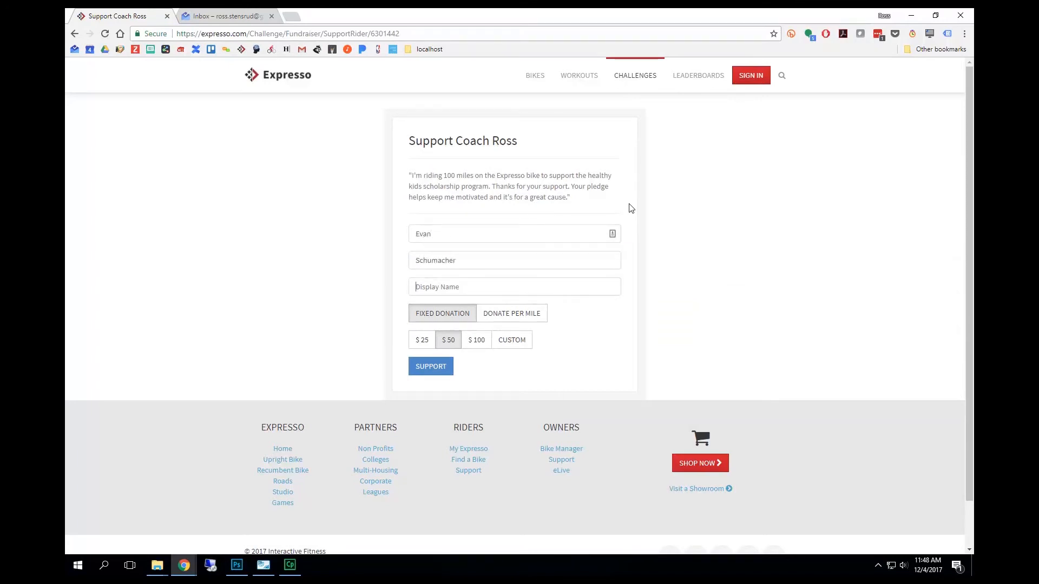
pyautogui.write('Evan')
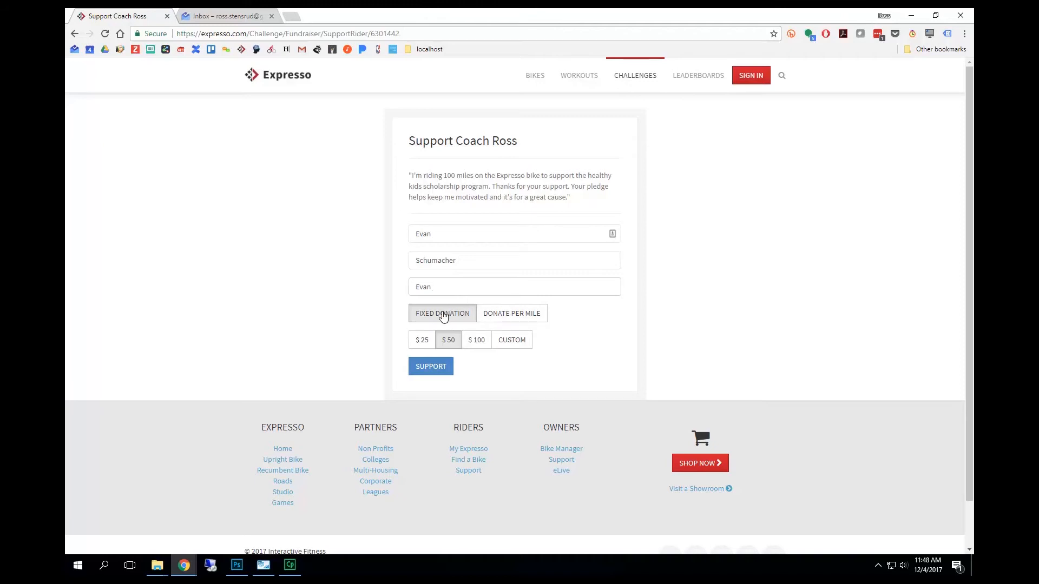
pyautogui.moveTo(443, 305)
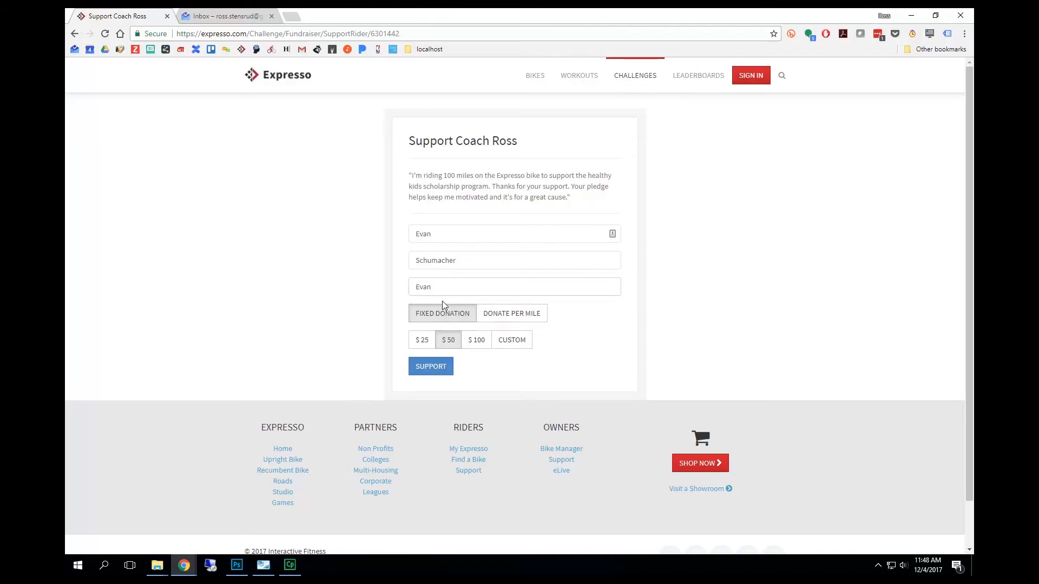
# Keep a fixed $50 donation rather than per-mile, add the 'evan' contact detail and submit the pledge.
pyautogui.click(511, 314)
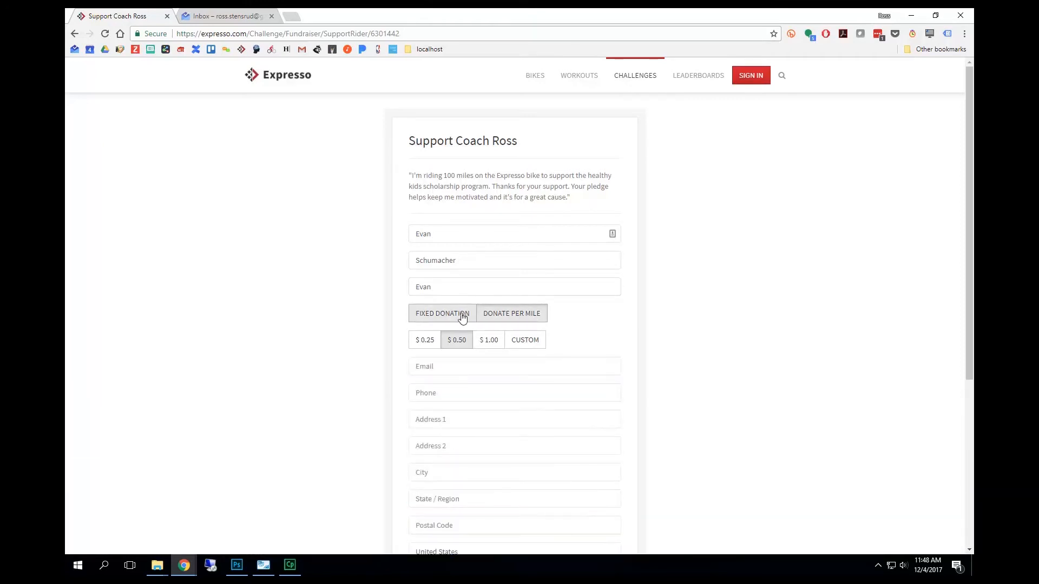
pyautogui.click(441, 314)
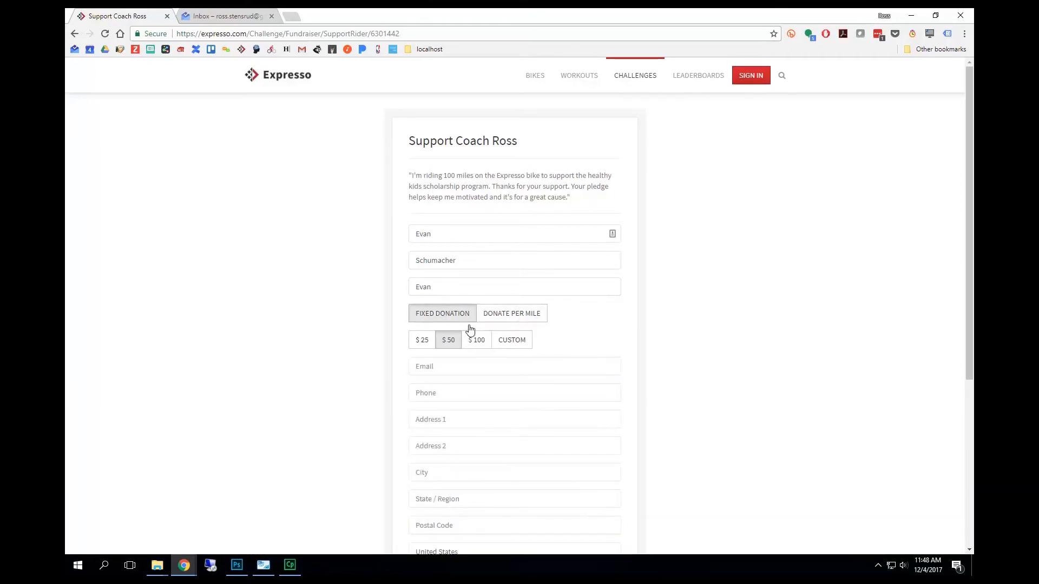
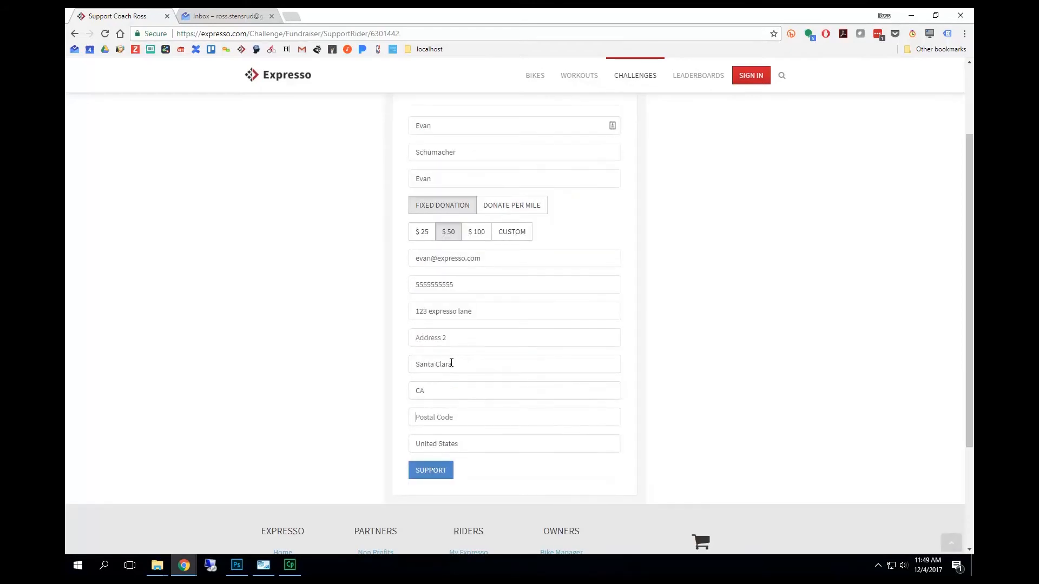
pyautogui.click(429, 470)
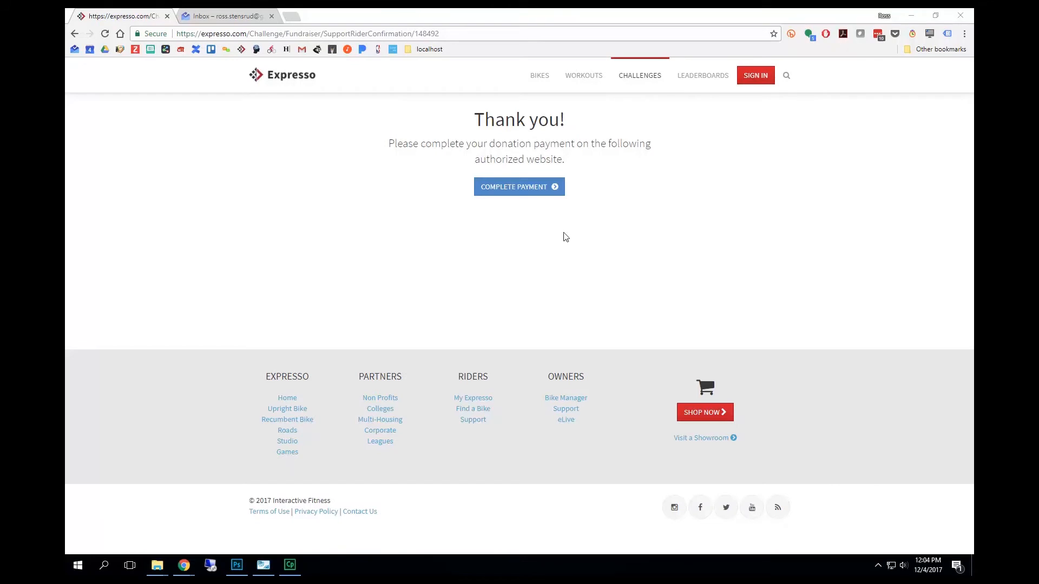
pyautogui.moveTo(575, 217)
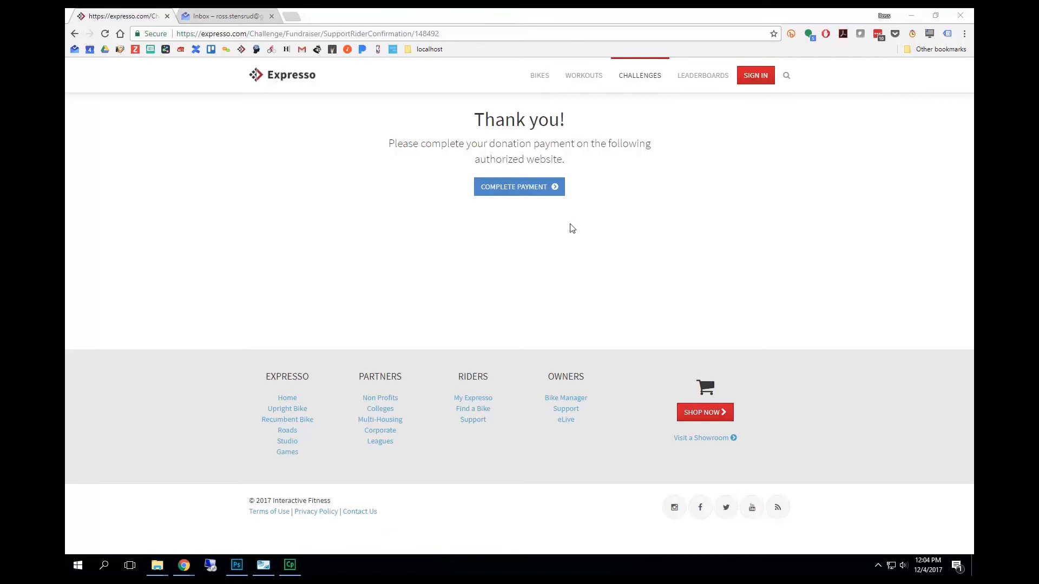
pyautogui.moveTo(523, 226)
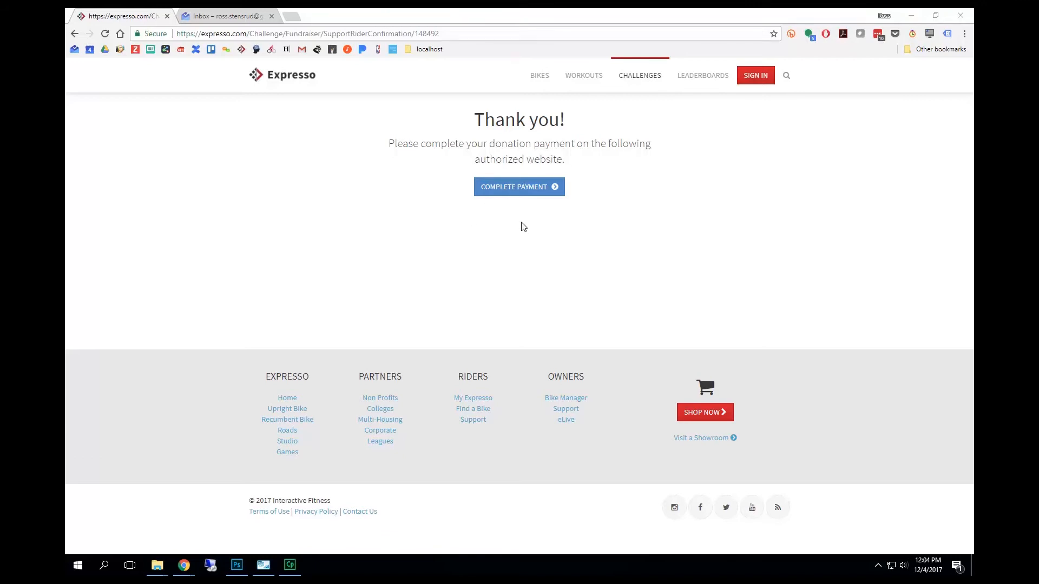
pyautogui.moveTo(538, 241)
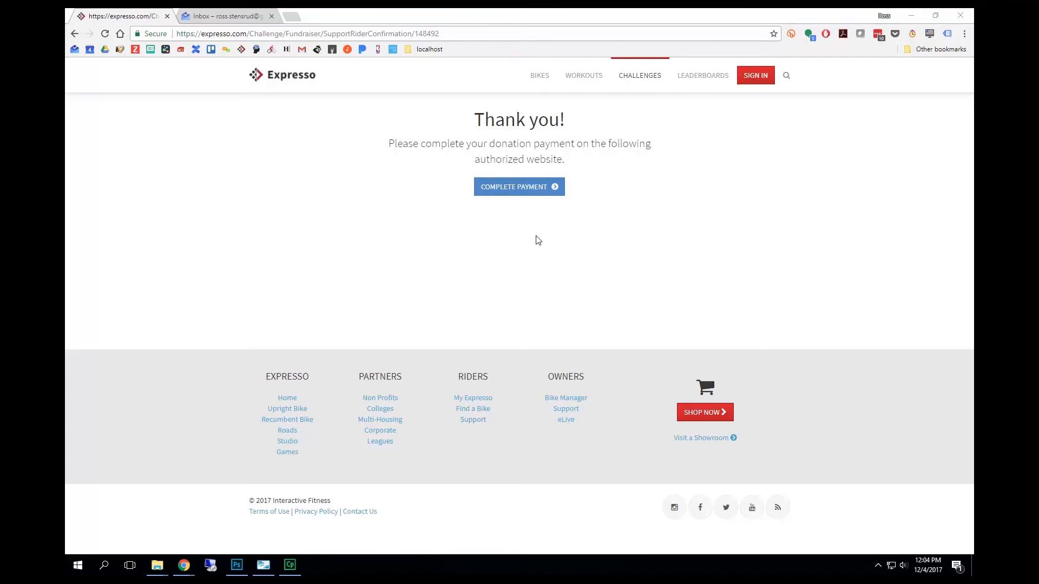
pyautogui.moveTo(526, 254)
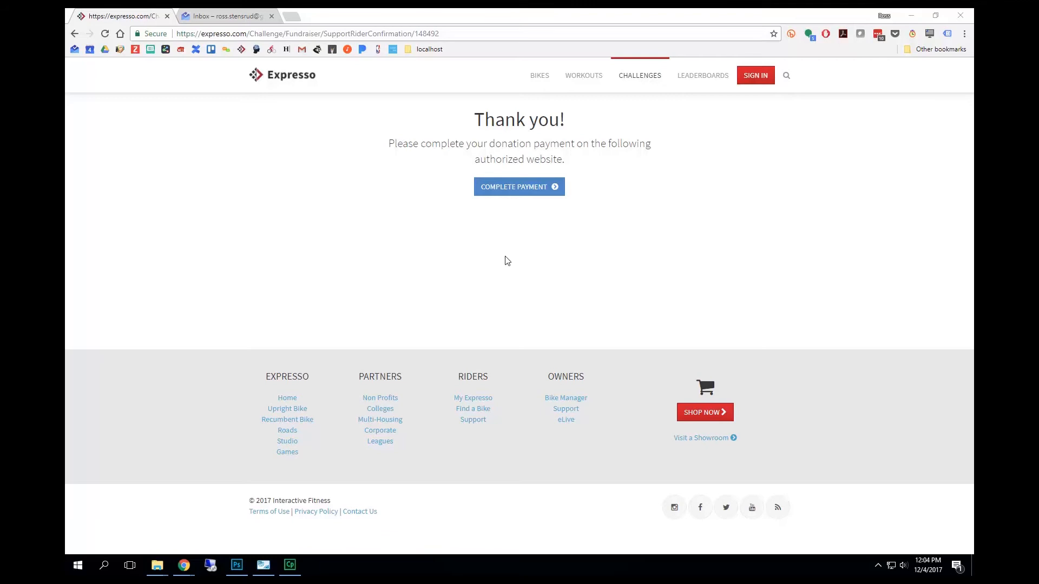
pyautogui.moveTo(505, 264)
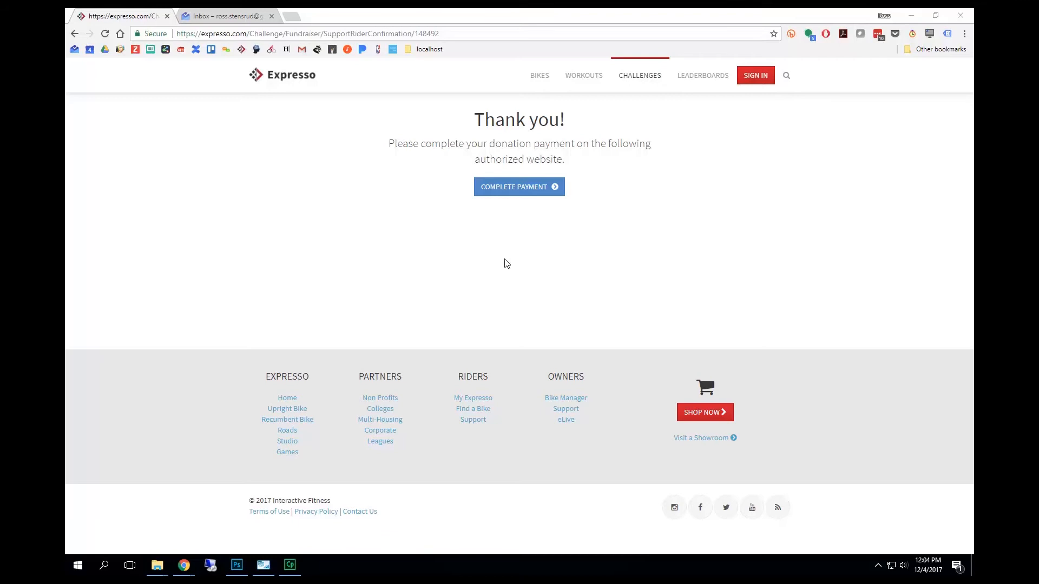
pyautogui.moveTo(519, 253)
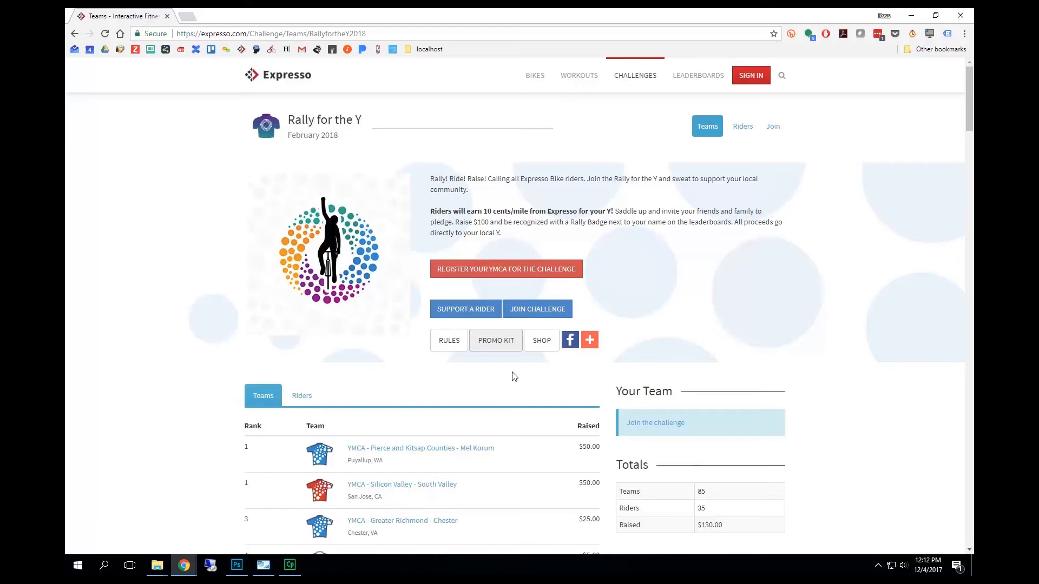
pyautogui.moveTo(510, 380)
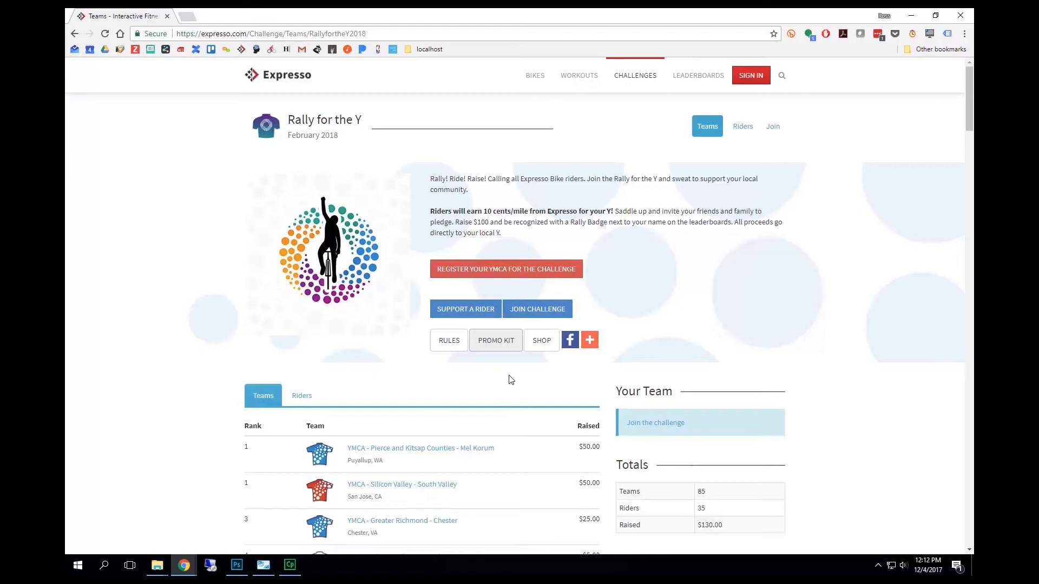
pyautogui.moveTo(496, 341)
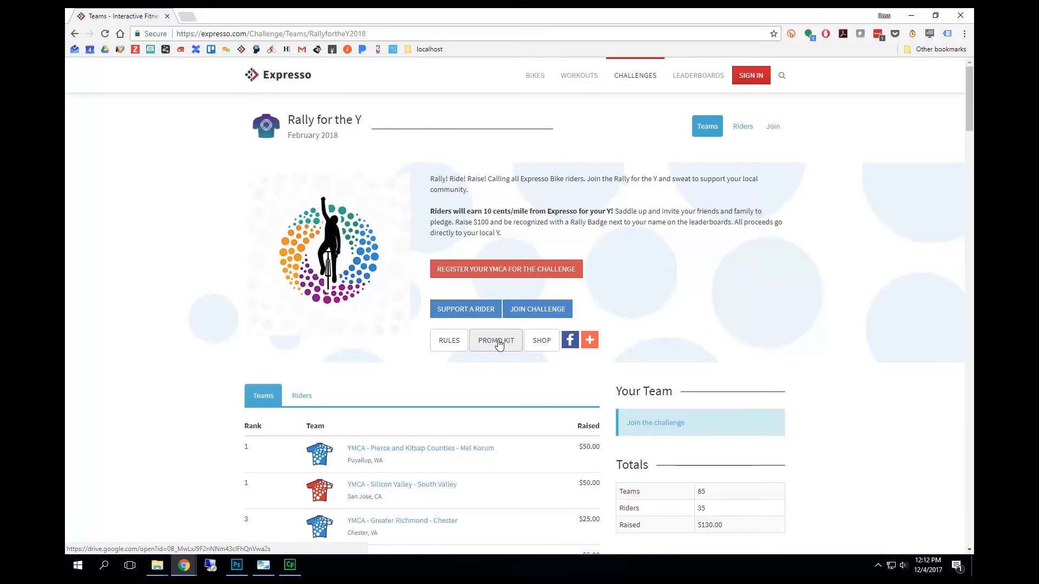
# Open the Rally for the Y 2018 promo kit folder in Google Drive.
pyautogui.click(496, 340)
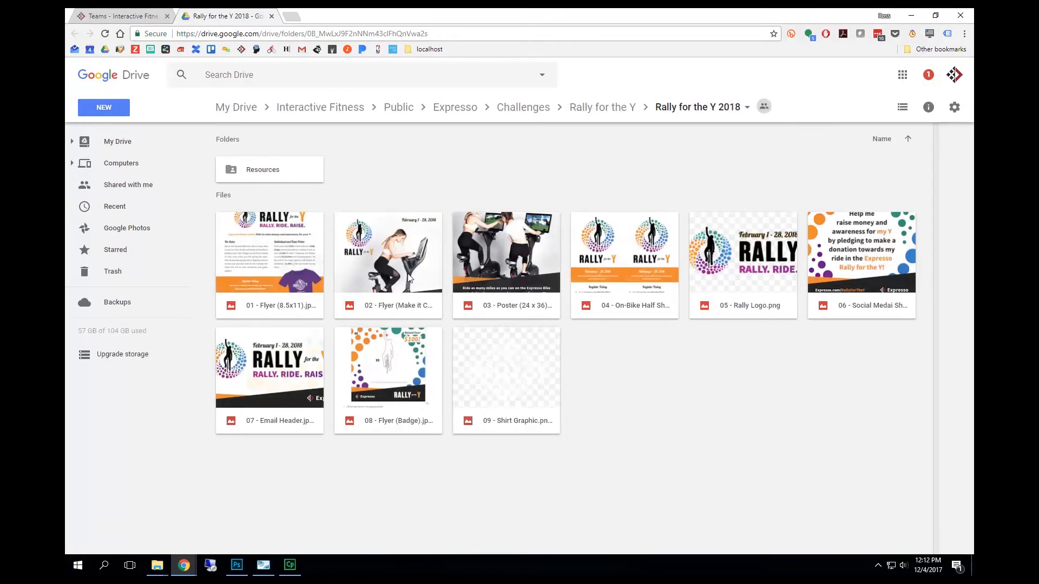
# Preview the On-Bike Half Sheet and Rally Logo images from the promo kit.
pyautogui.doubleClick(387, 252)
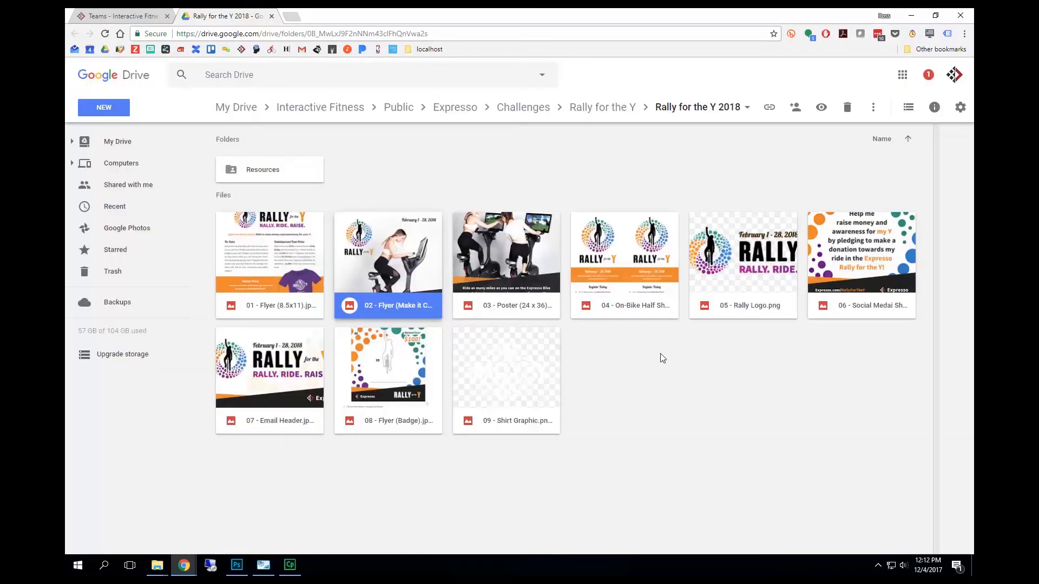
pyautogui.click(505, 252)
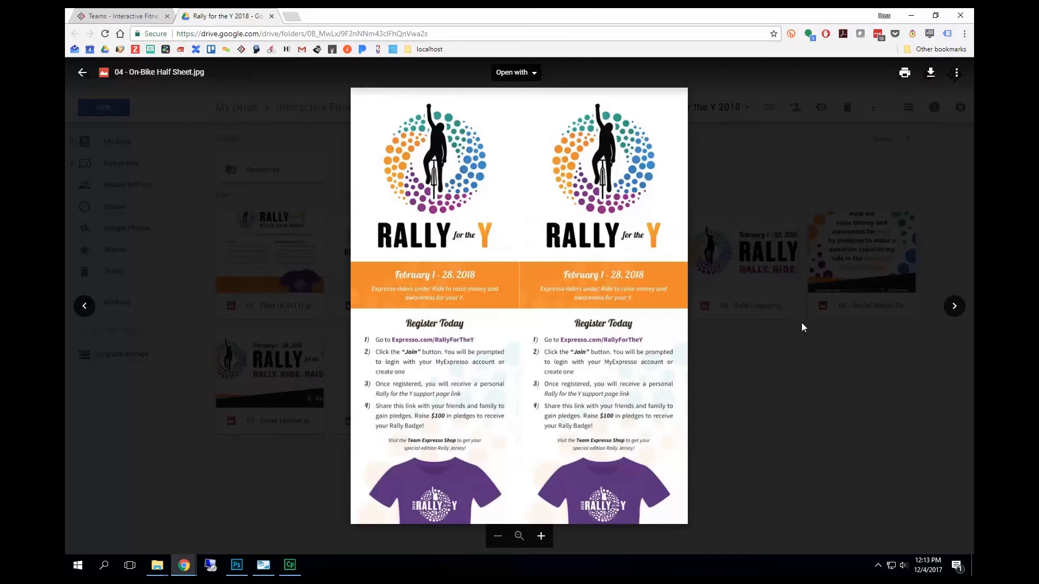
pyautogui.moveTo(733, 457)
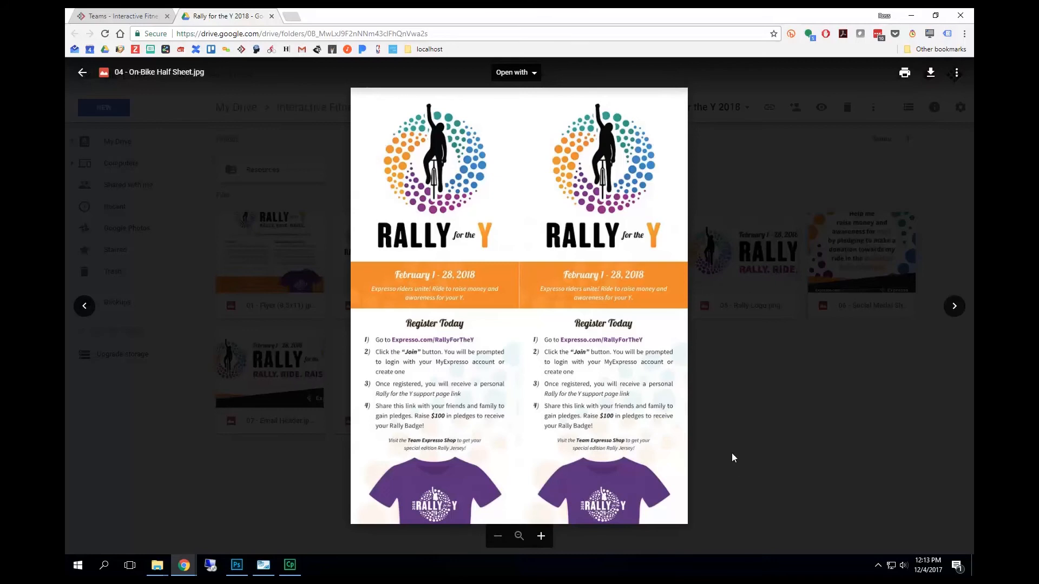
pyautogui.click(82, 73)
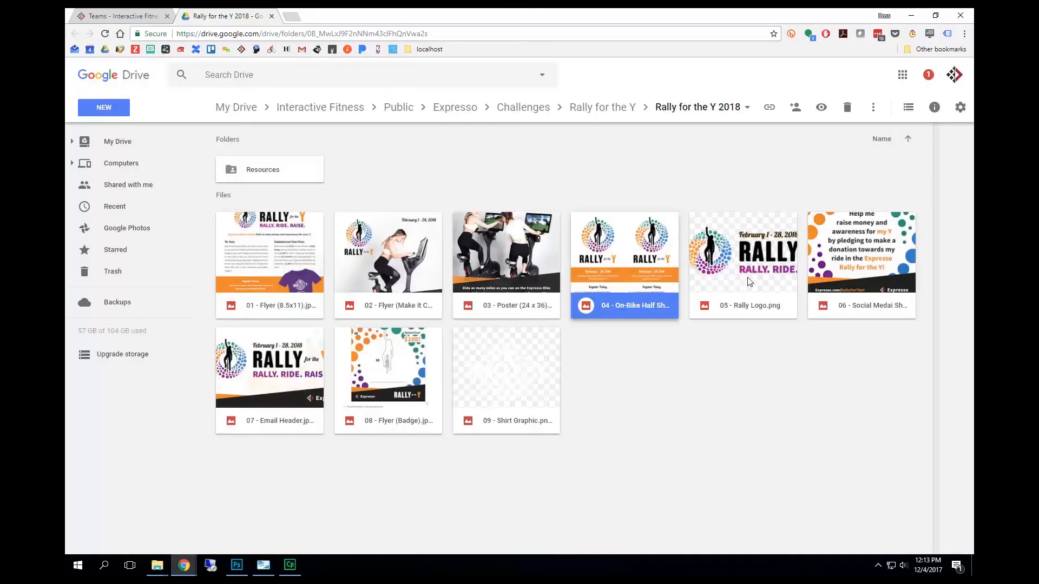
pyautogui.doubleClick(743, 252)
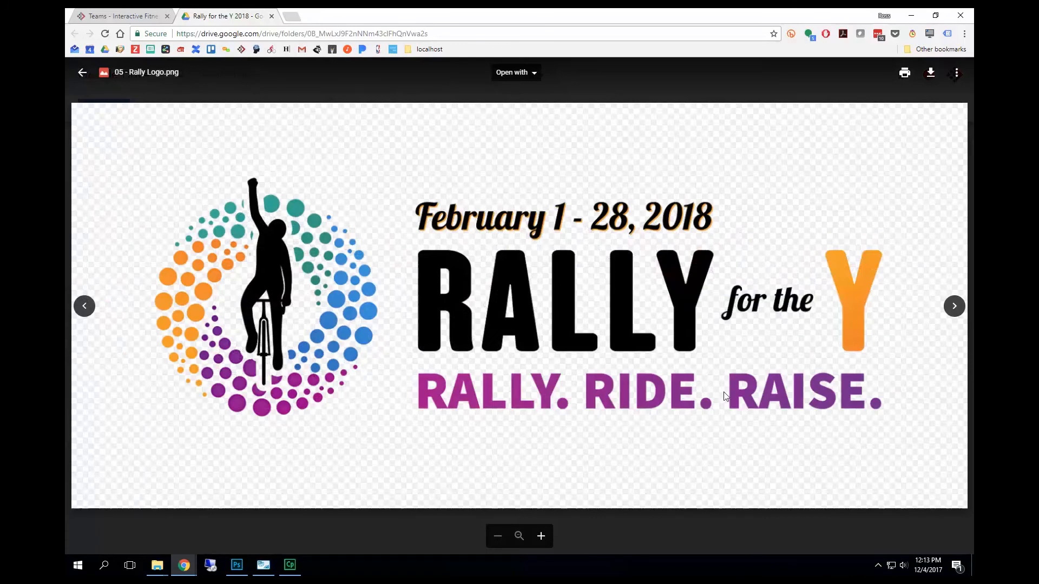
pyautogui.click(82, 73)
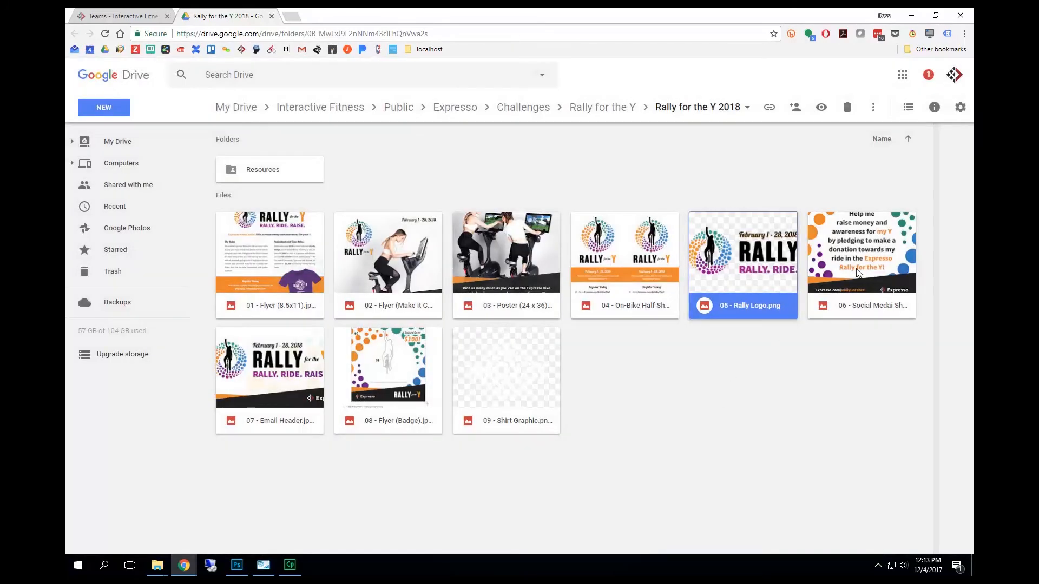
# Preview the Social Media Share, Email Header, Badge Flyer and Shirt Graphic images.
pyautogui.doubleClick(860, 252)
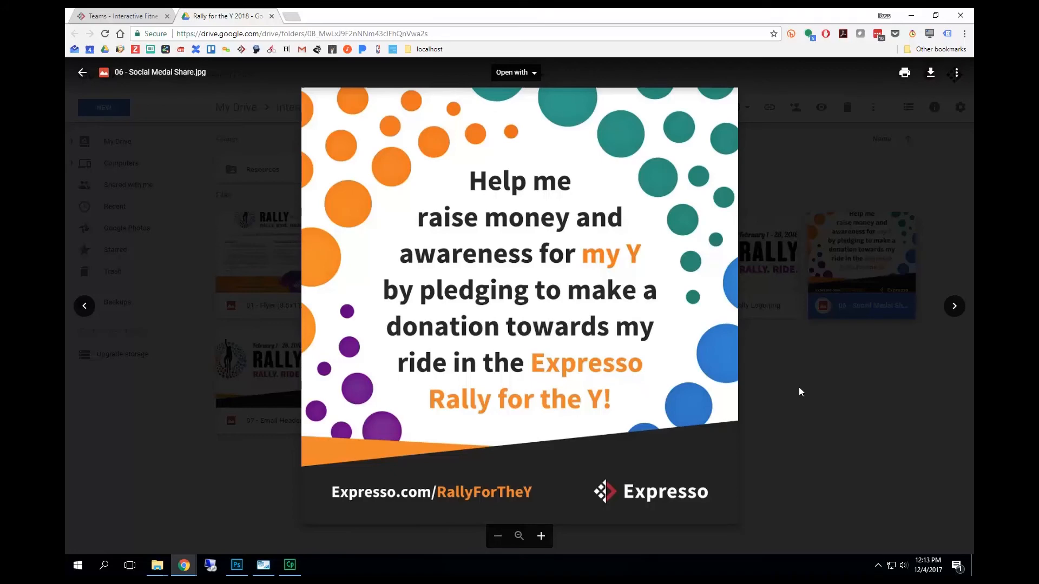
pyautogui.click(82, 72)
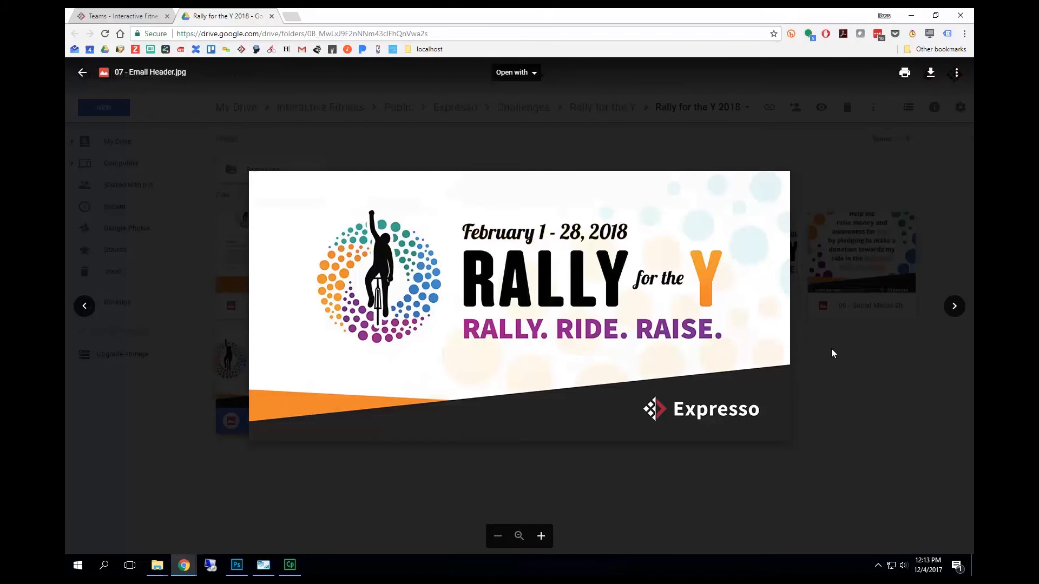
pyautogui.click(82, 73)
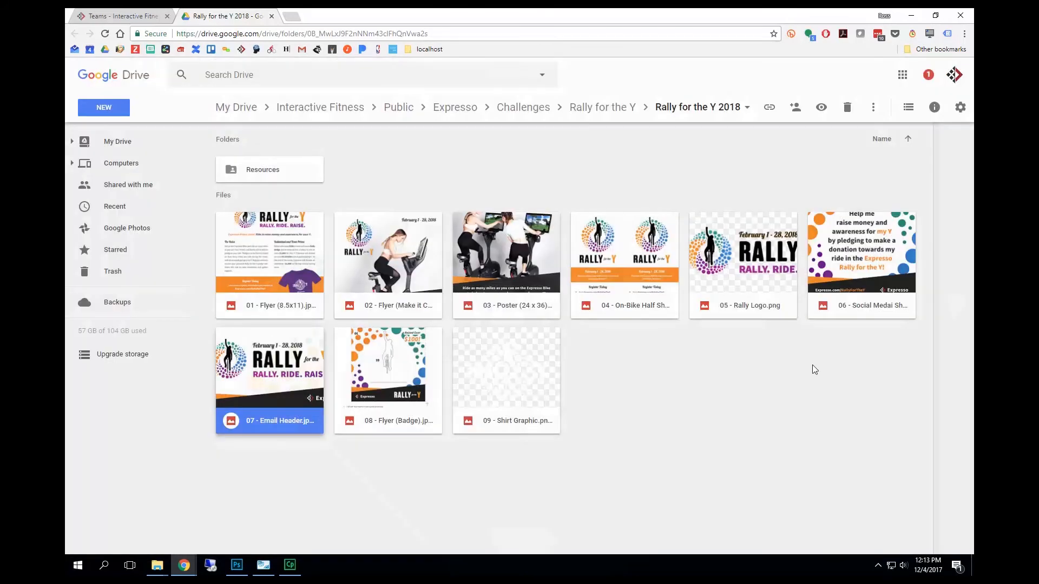
pyautogui.doubleClick(388, 368)
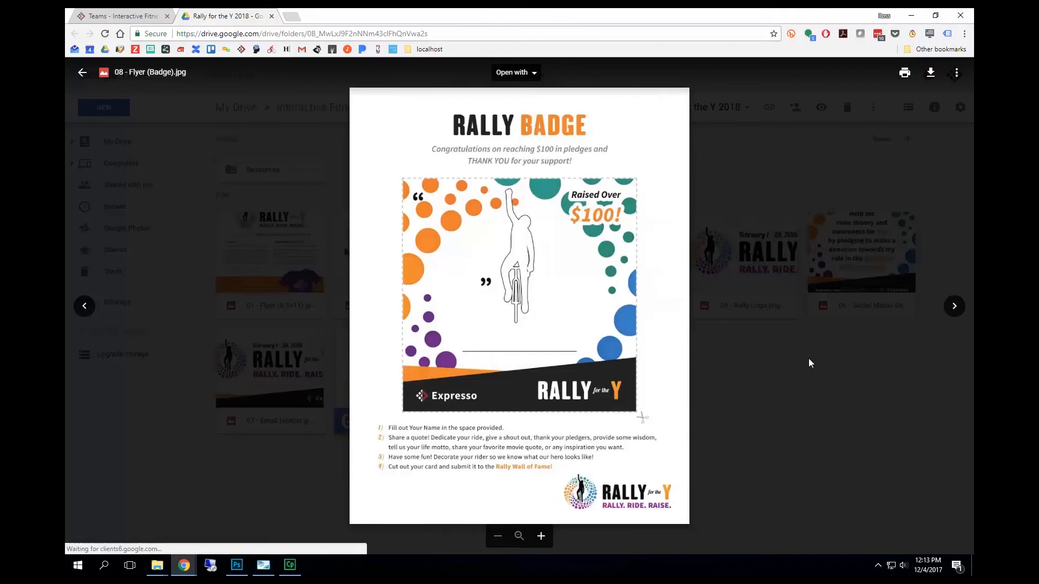
pyautogui.click(82, 73)
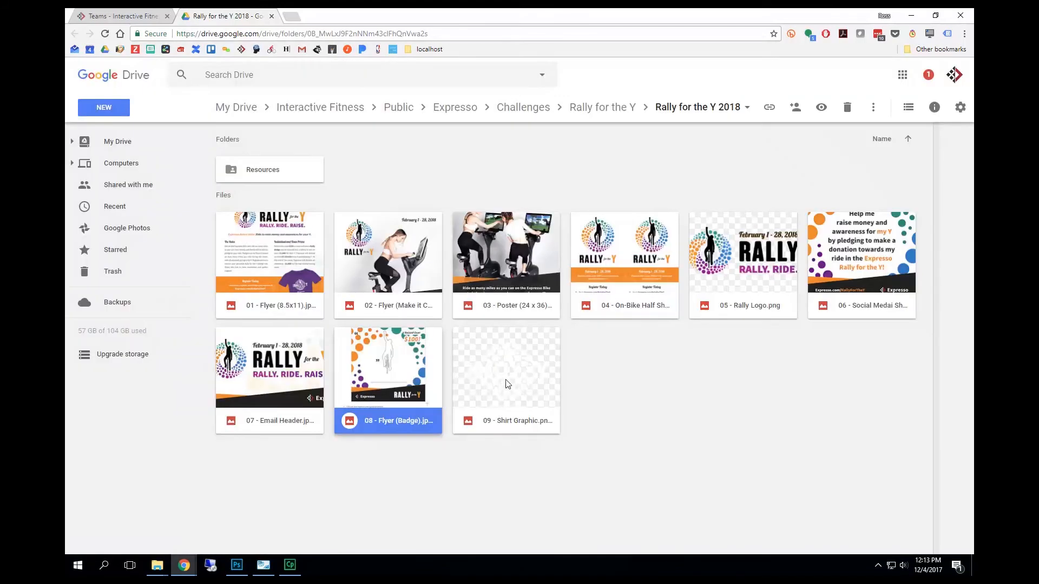
pyautogui.doubleClick(505, 366)
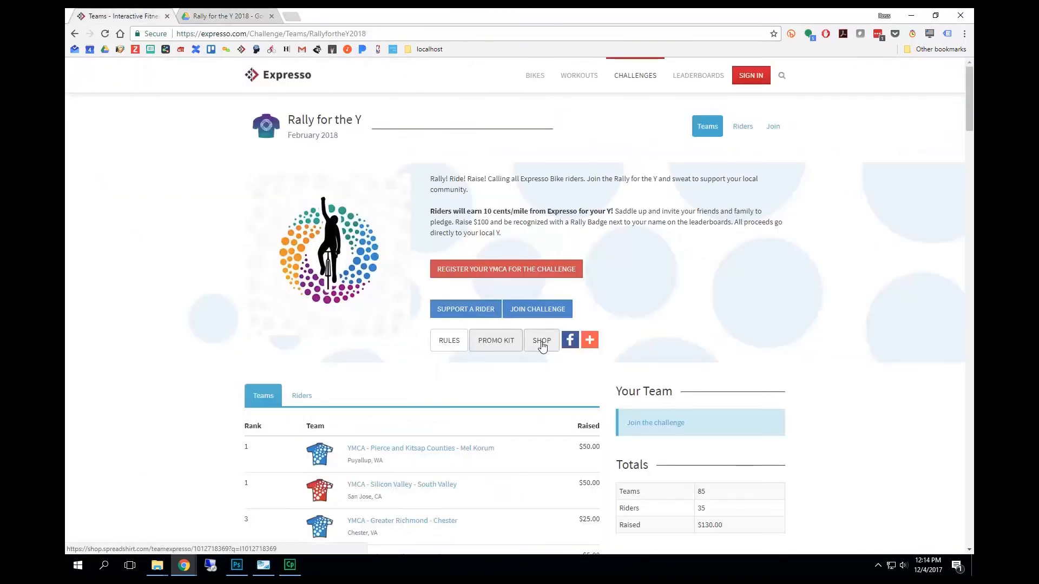
# Browse the Rally tees in the Expresso Shop on Spreadshirt, then return to the Drive promo folder.
pyautogui.click(541, 340)
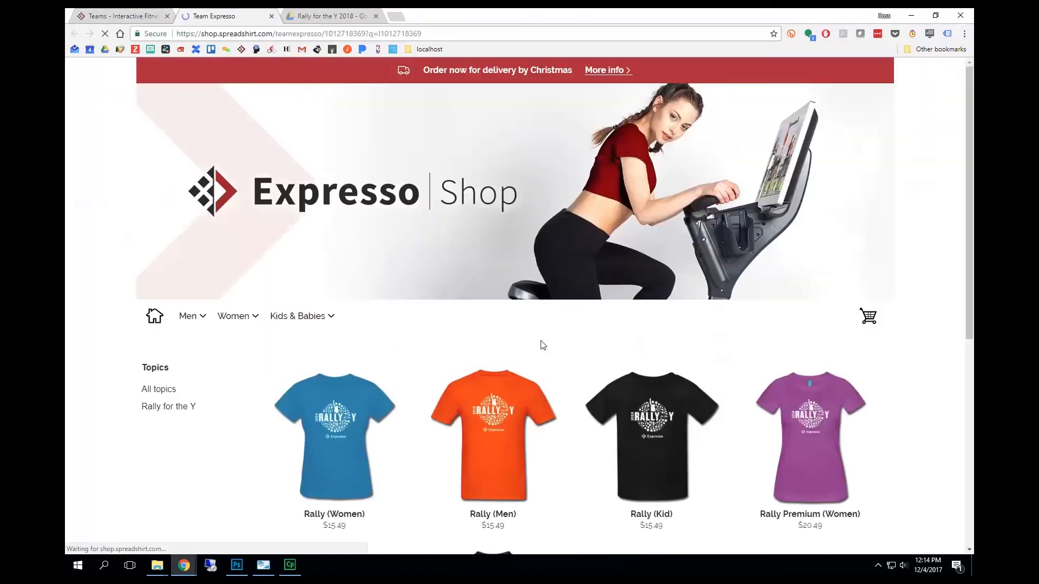
pyautogui.scroll(-3)
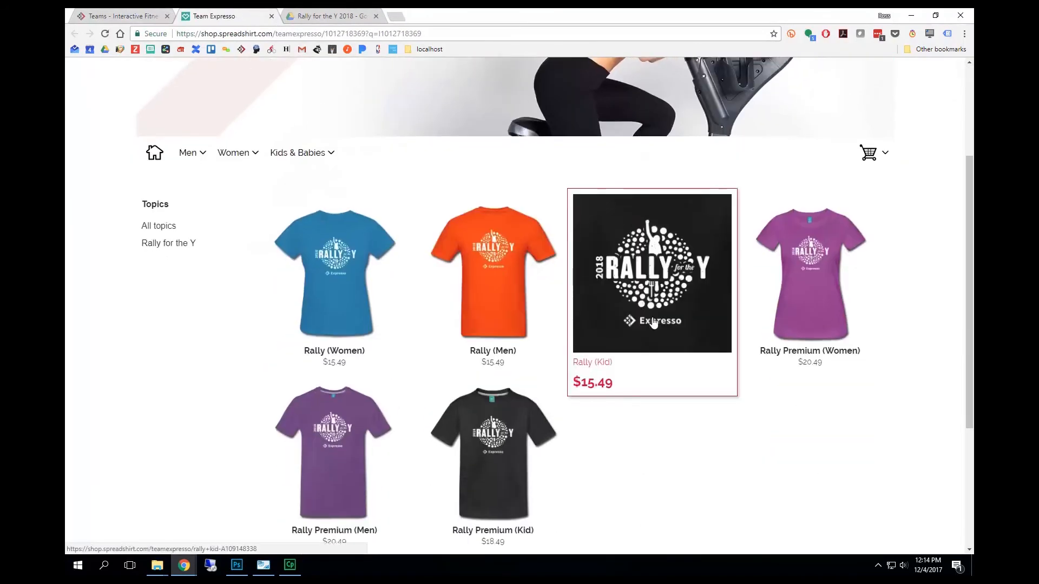
pyautogui.scroll(-3)
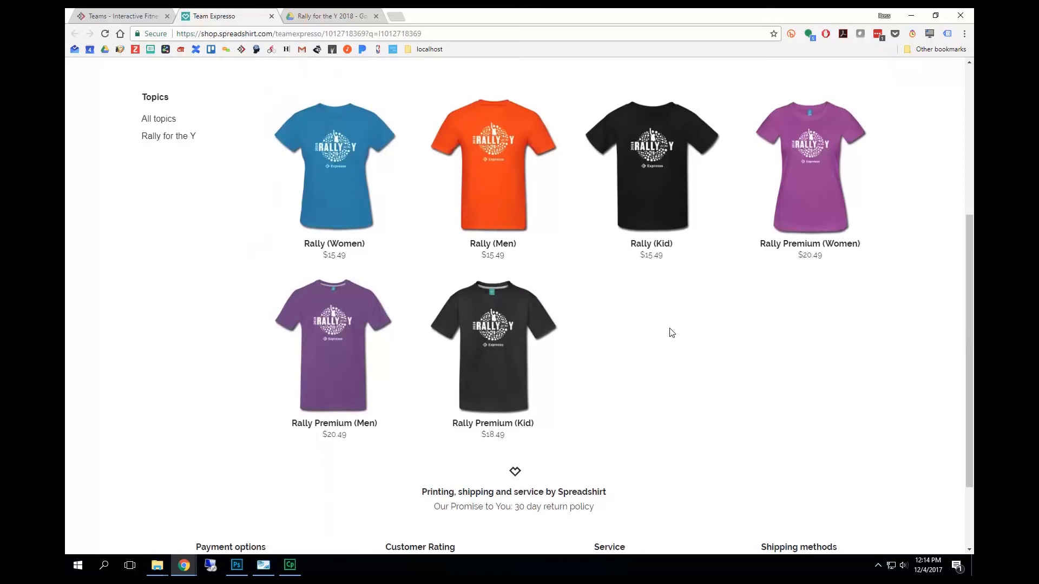
pyautogui.click(329, 17)
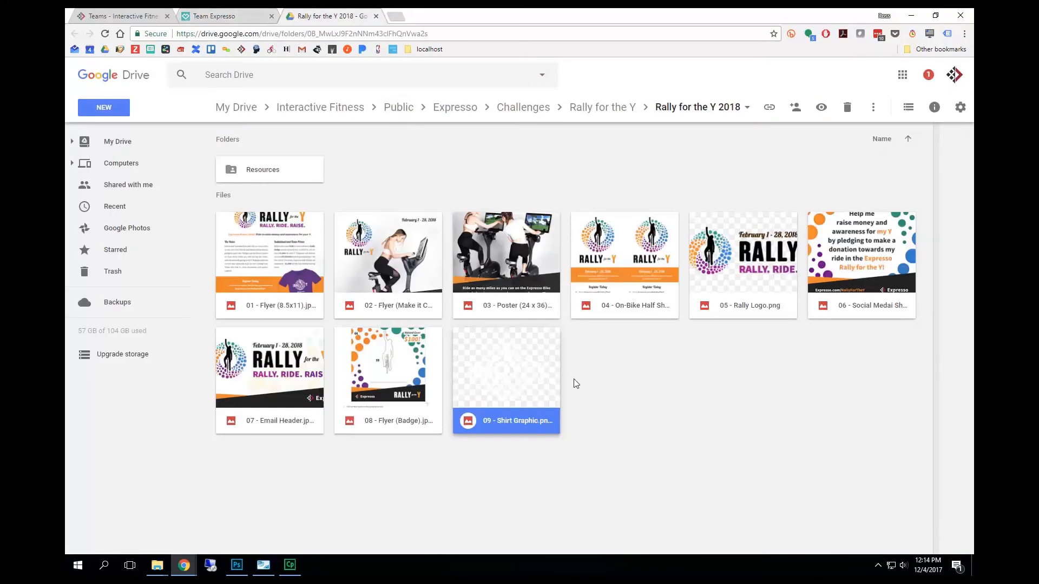
pyautogui.moveTo(572, 391)
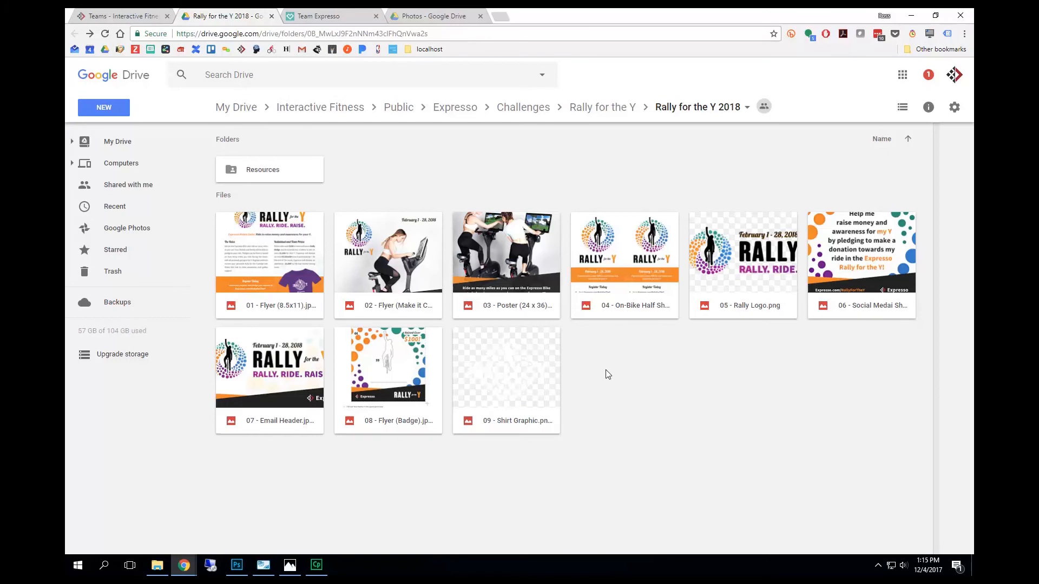
pyautogui.moveTo(131, 438)
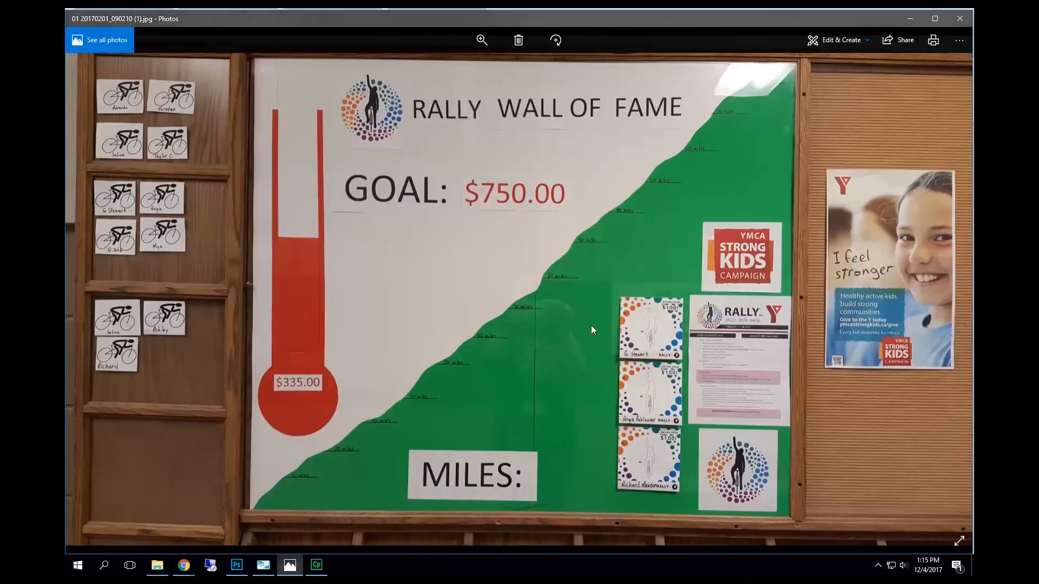
pyautogui.moveTo(658, 335)
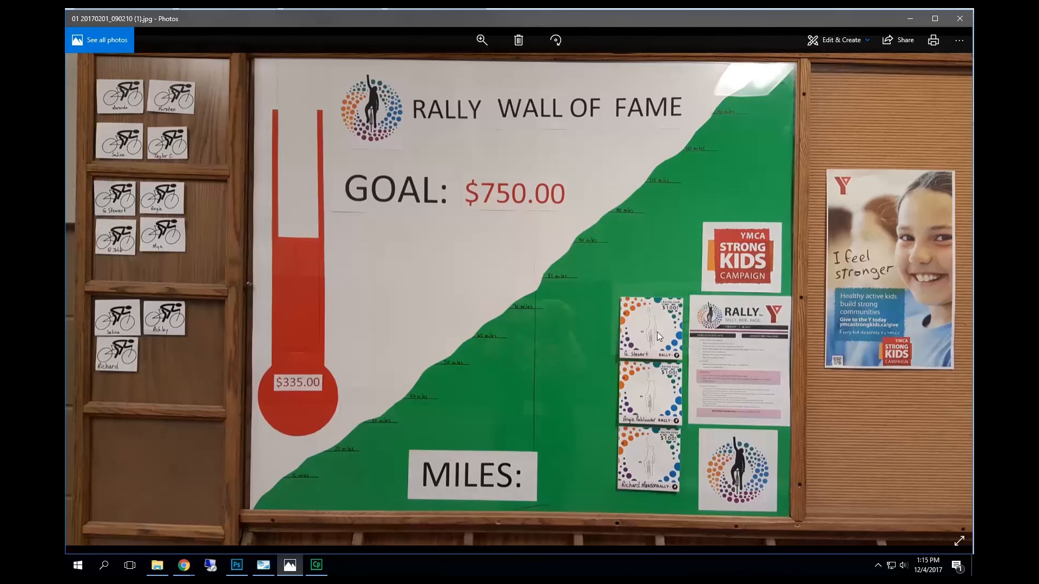
pyautogui.moveTo(944, 294)
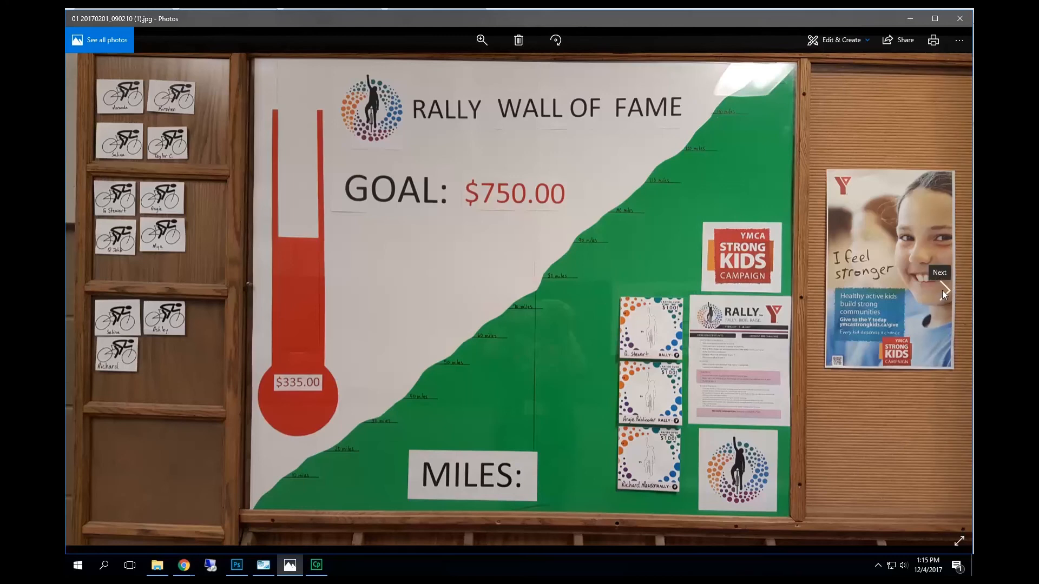
# Advance through the Decatur County YMCA post to the South Valley YMCA mountain wall photo.
pyautogui.click(943, 291)
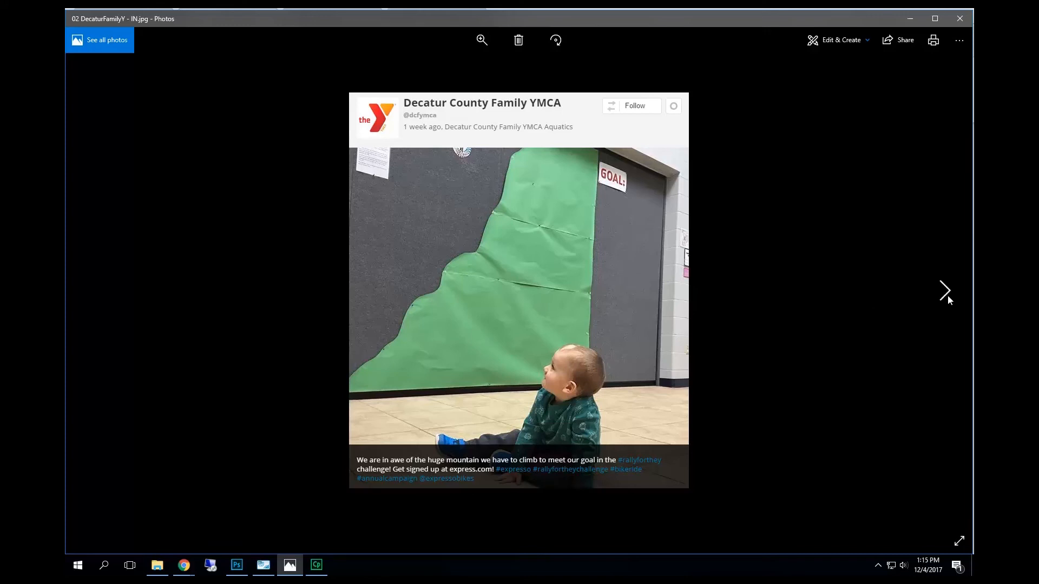
pyautogui.click(946, 291)
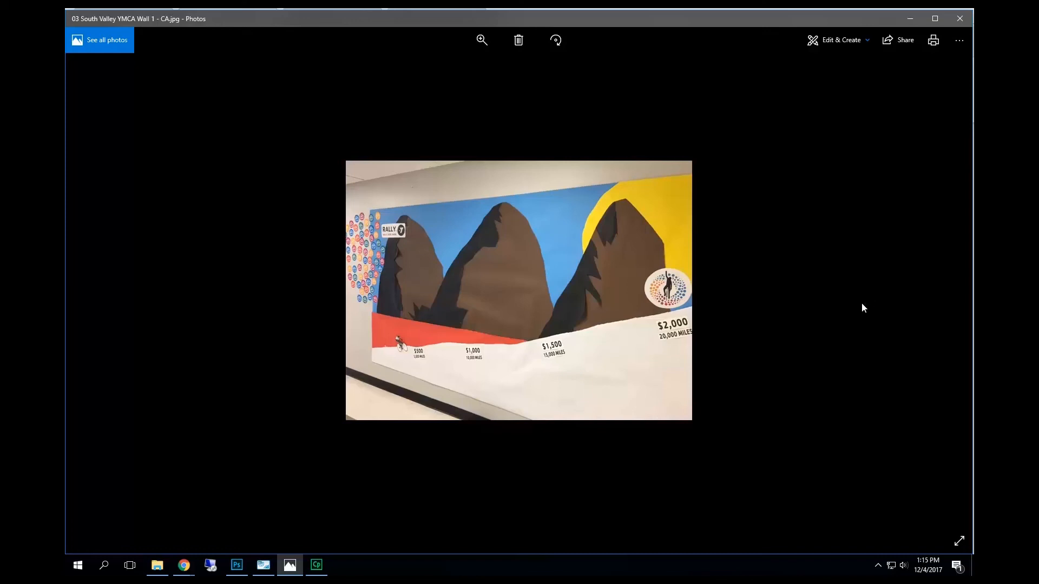
pyautogui.moveTo(944, 291)
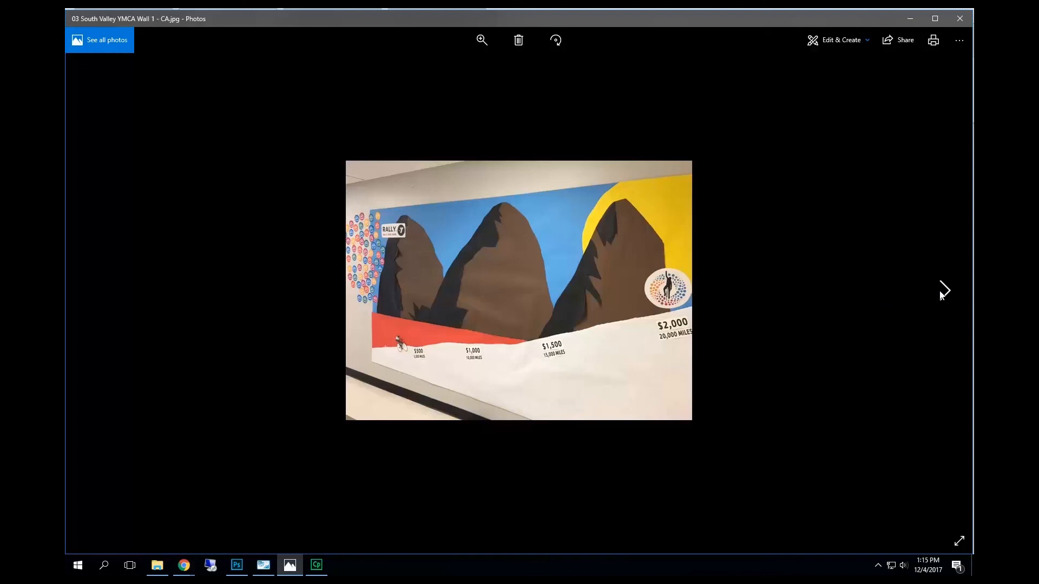
# Advance past the Top 5 leaders board to the Akron Area Wadsworth rally results on the gym doors.
pyautogui.click(943, 290)
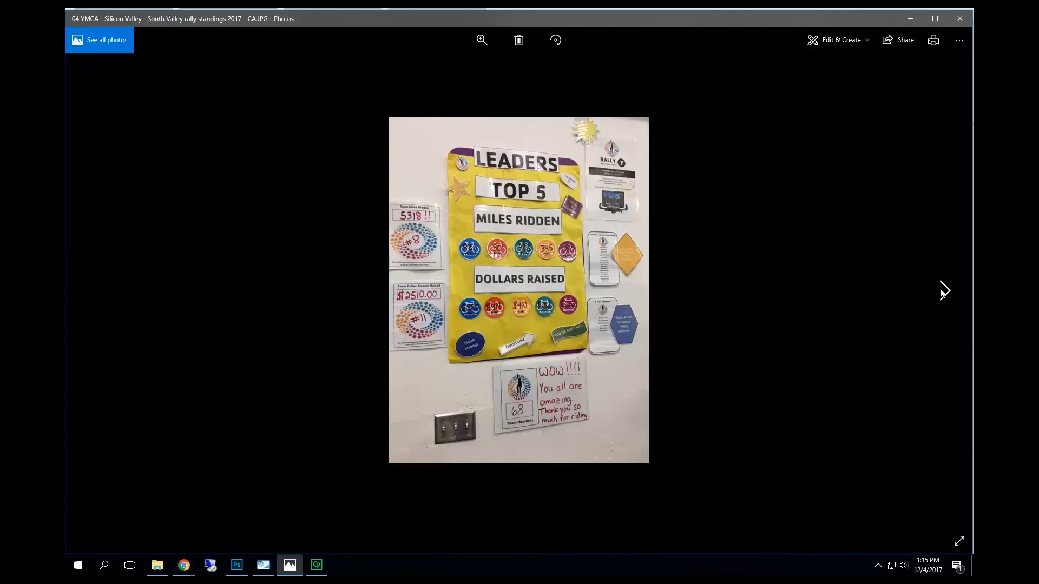
pyautogui.click(943, 291)
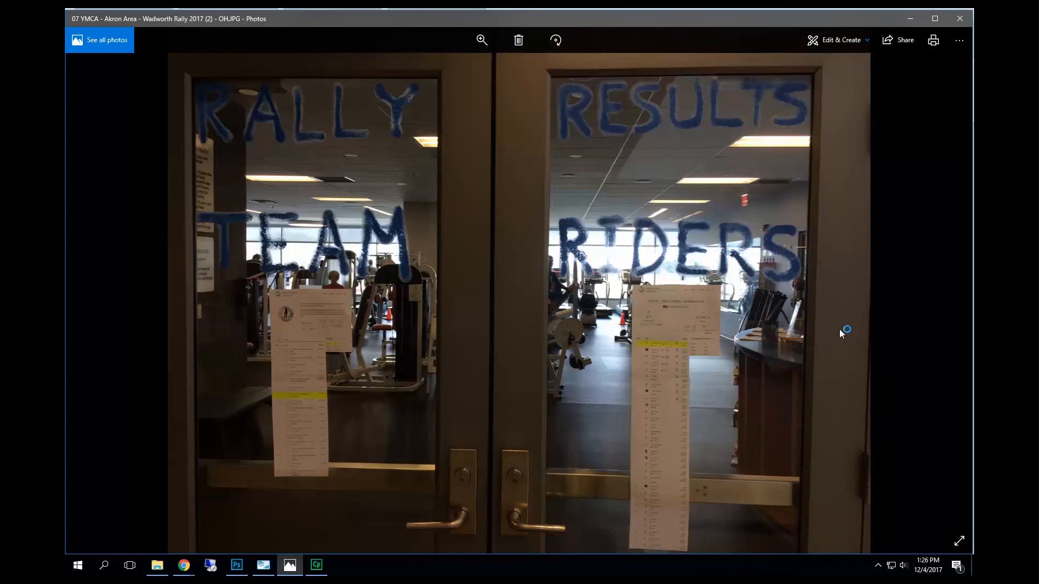
pyautogui.moveTo(842, 334)
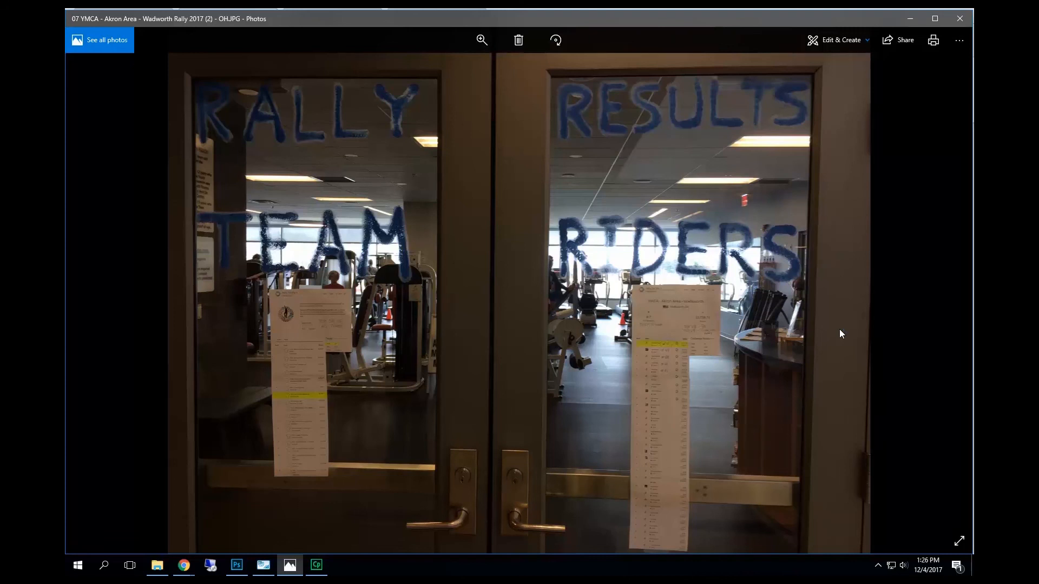